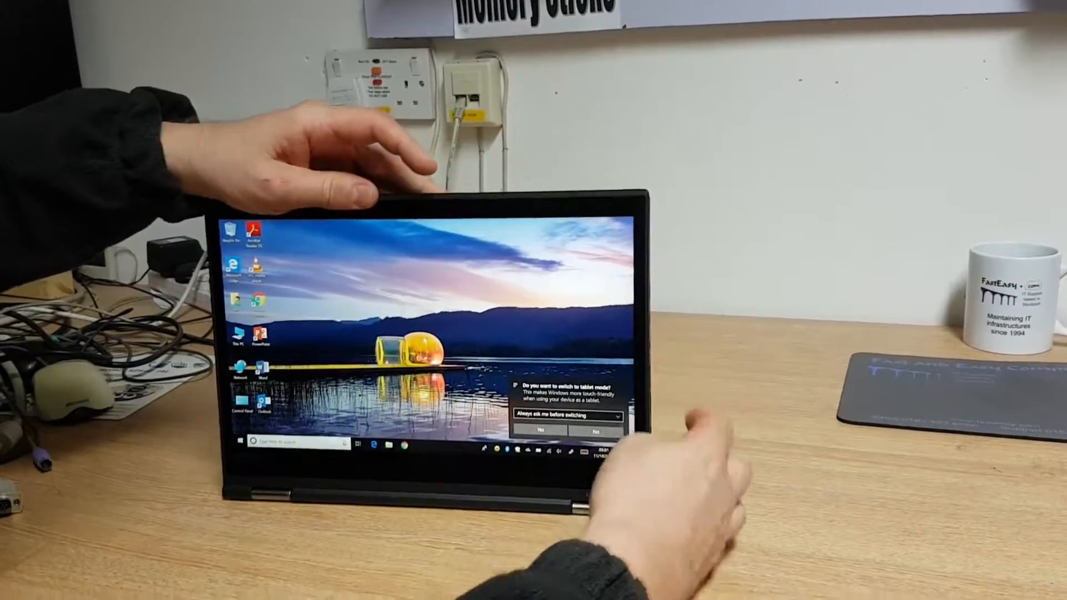
- Accept the prompt so Windows 10 switches into tablet mode
left_click(540, 432)
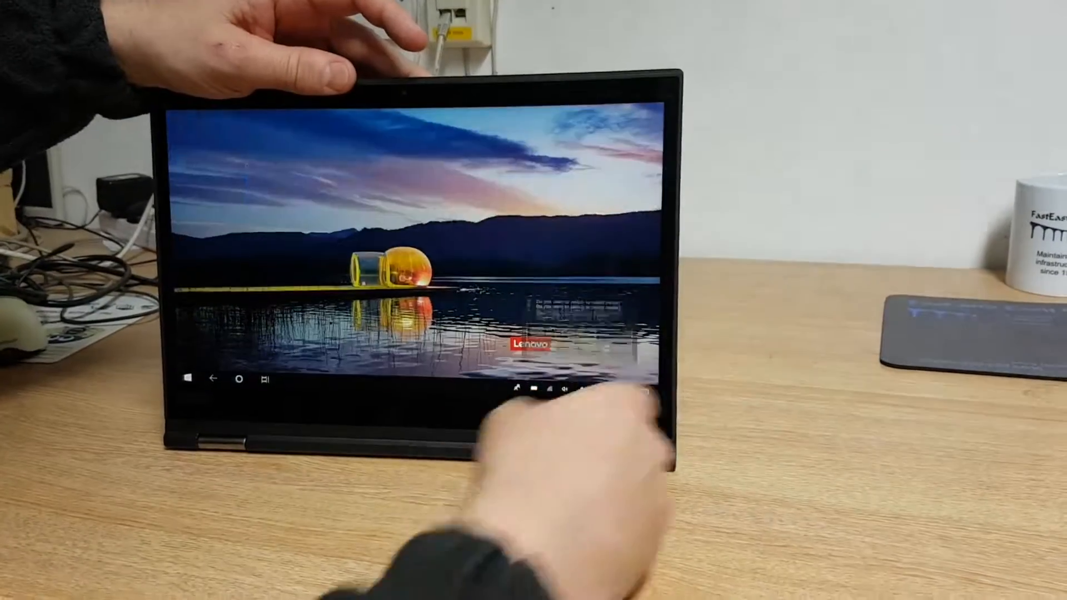
left_click(187, 378)
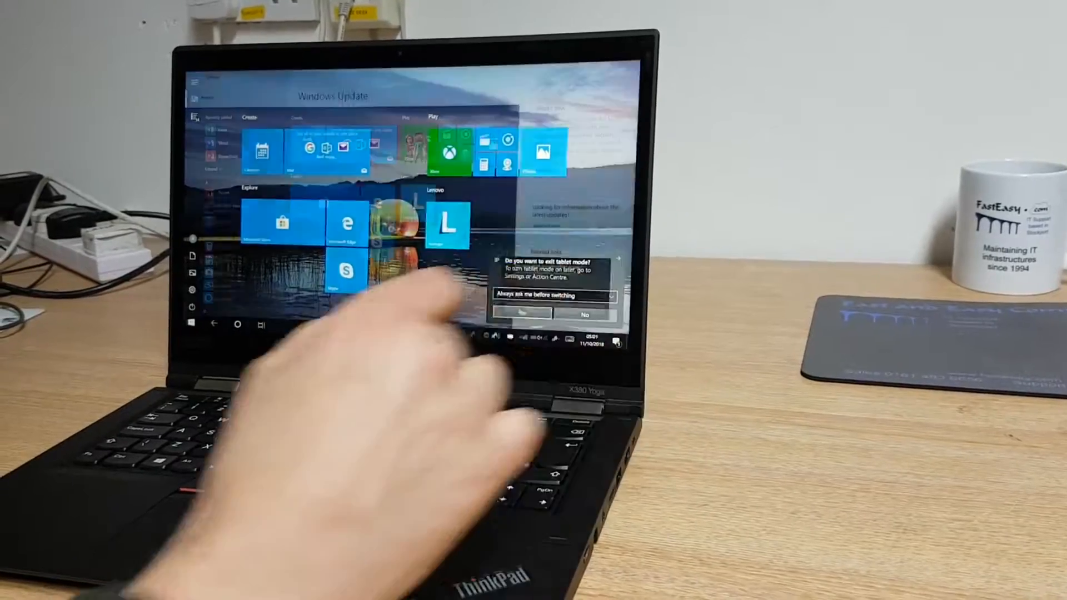
- Confirm the prompt so Windows 10 exits tablet mode back to desktop layout
left_click(521, 311)
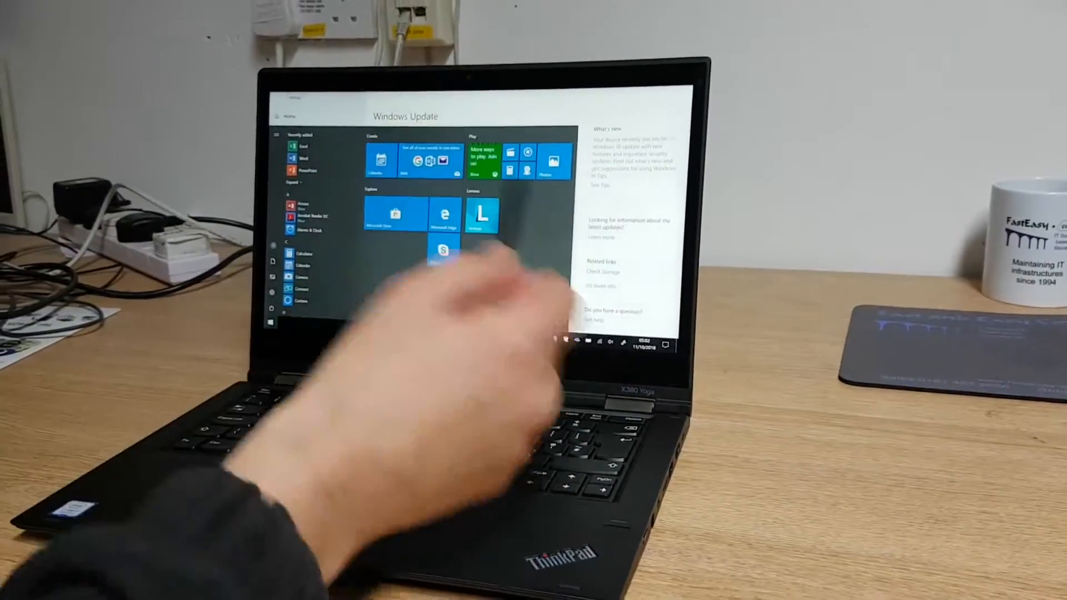